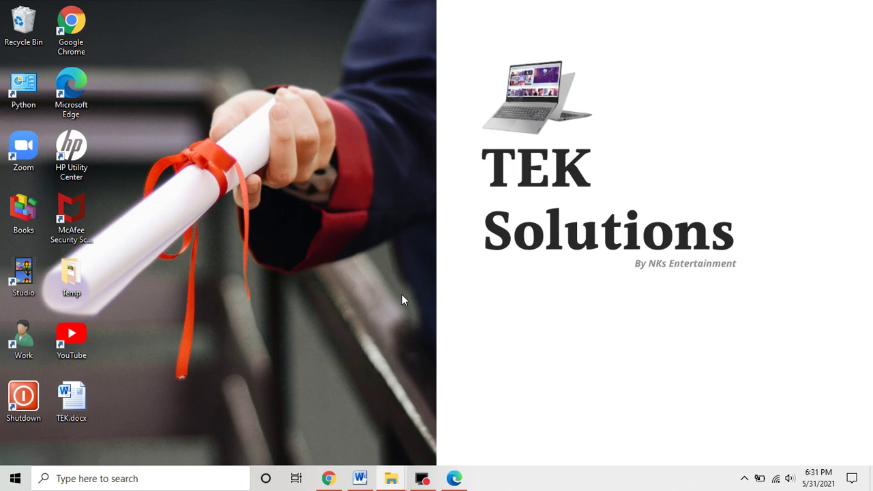
{"action": "mouse_move", "coordinate": [400, 257]}
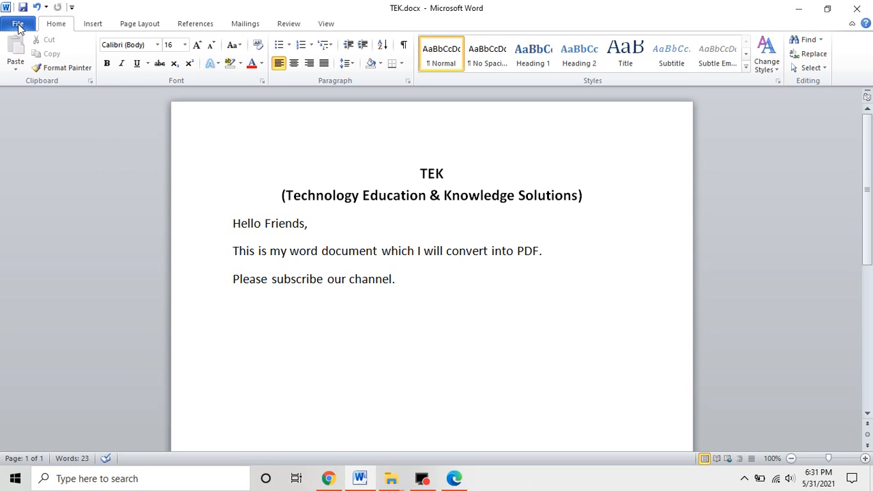
- Reach the Create PDF/XPS Document option under File > Save & Send
{"action": "left_click", "coordinate": [15, 24]}
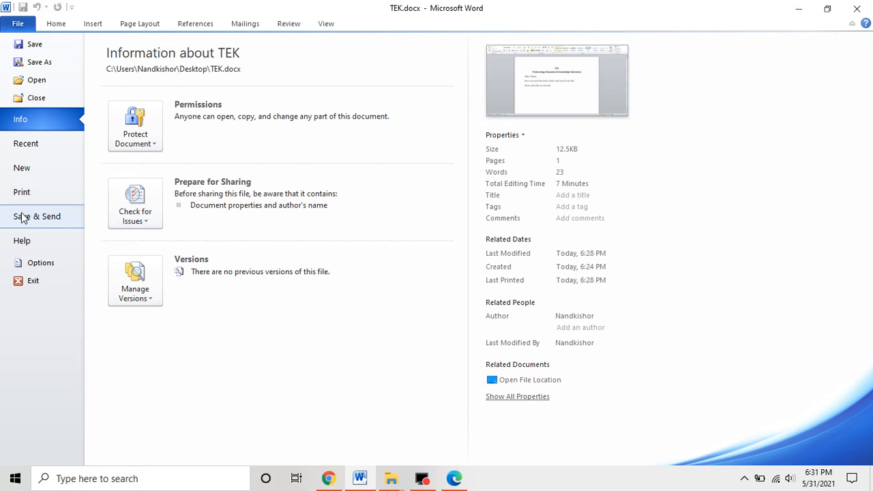
{"action": "left_click", "coordinate": [37, 215]}
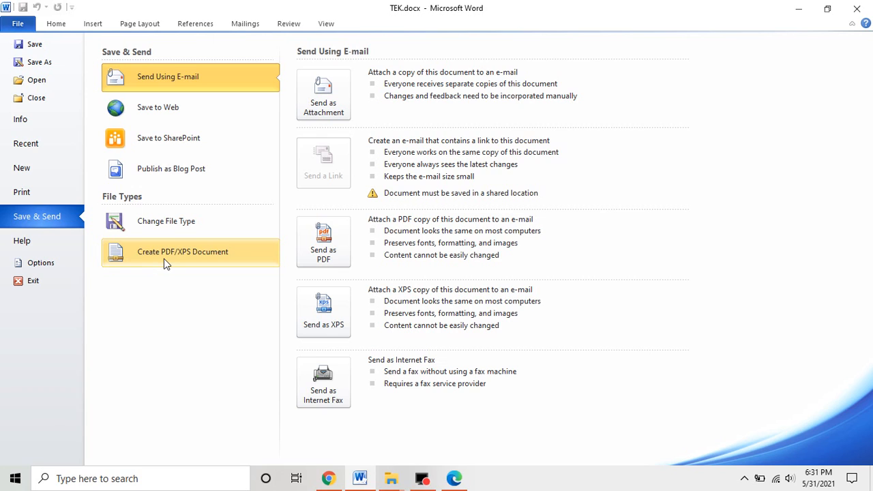
{"action": "mouse_move", "coordinate": [183, 258]}
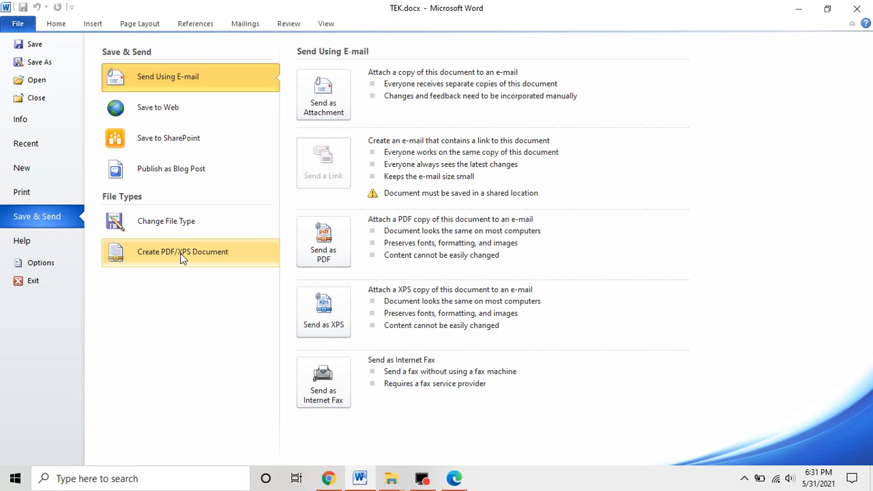
{"action": "left_click", "coordinate": [183, 251]}
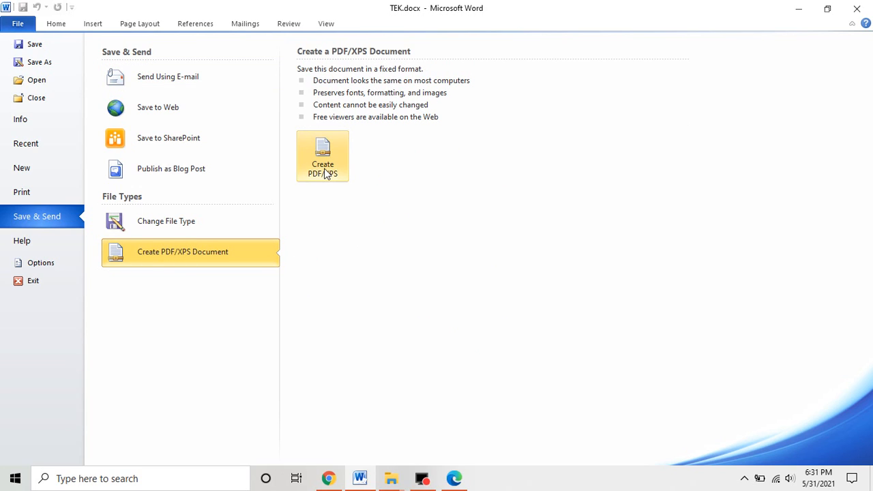
{"action": "mouse_move", "coordinate": [328, 179]}
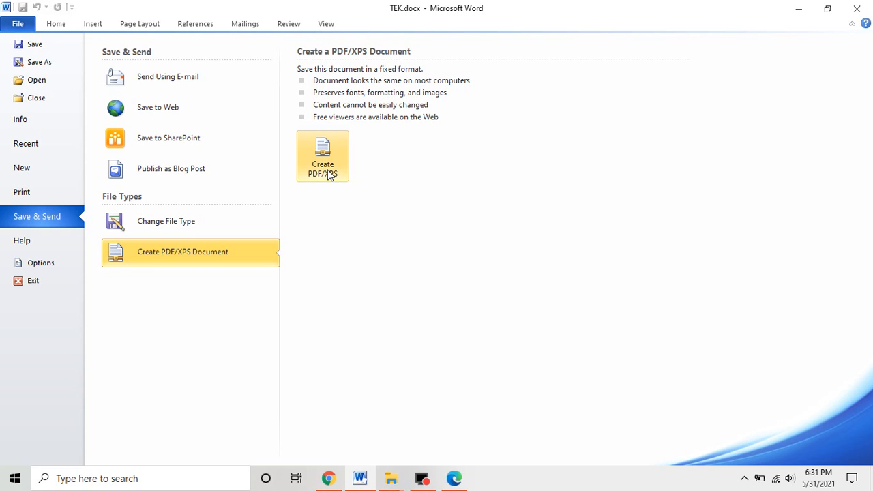
- Publish the document as TEK.pdf on the Desktop
{"action": "left_click", "coordinate": [322, 153]}
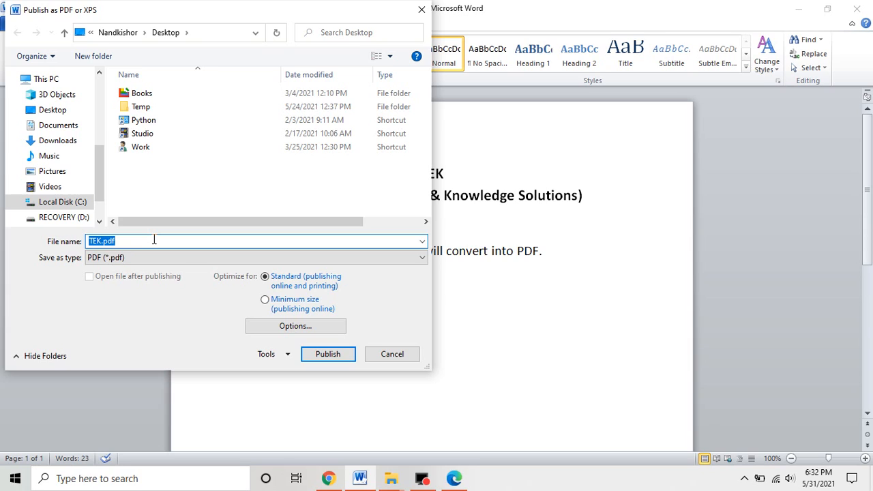
{"action": "mouse_move", "coordinate": [171, 210]}
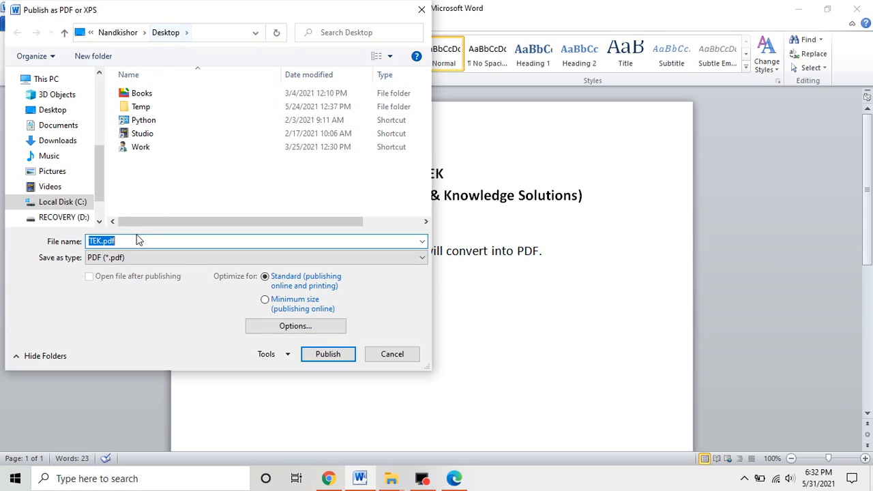
{"action": "mouse_move", "coordinate": [117, 243]}
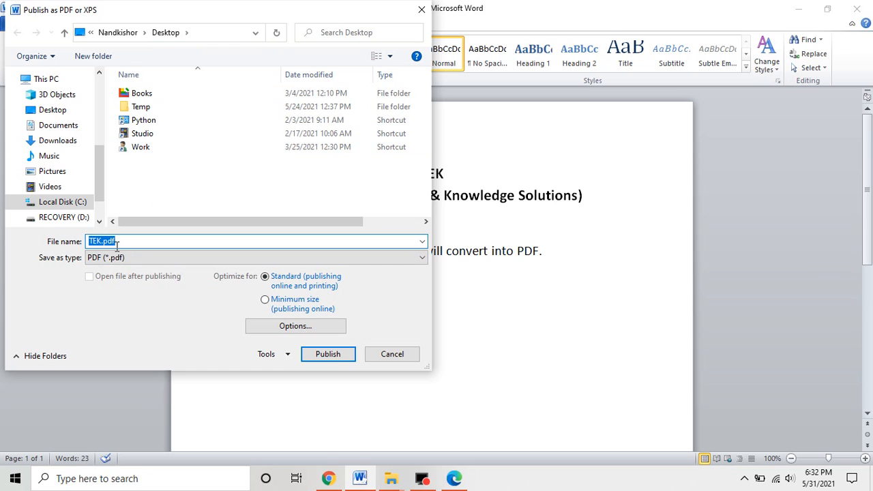
{"action": "left_click", "coordinate": [327, 355]}
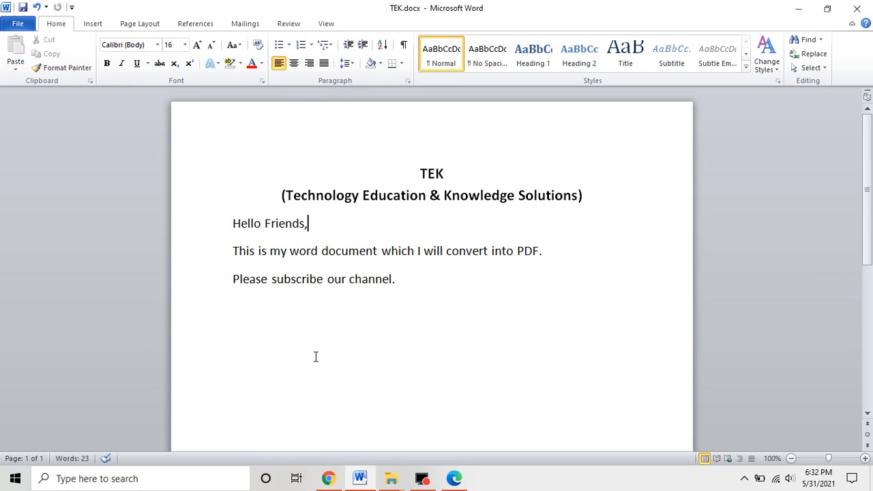
{"action": "mouse_move", "coordinate": [798, 11]}
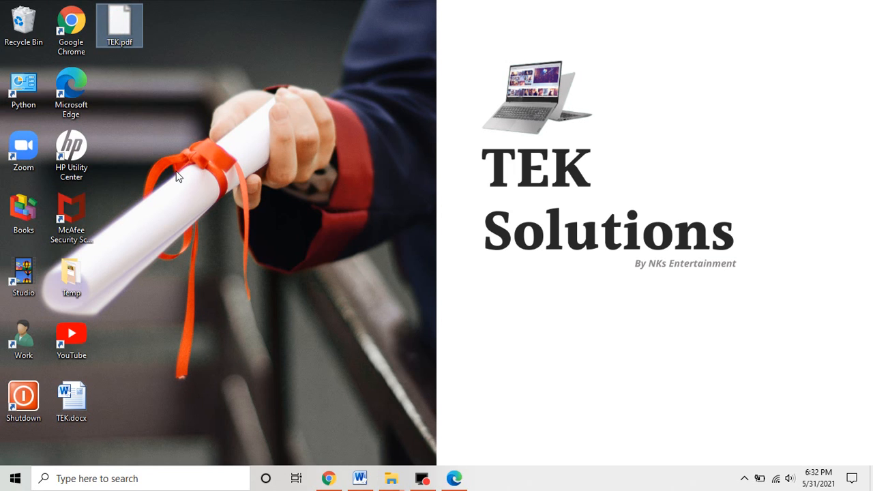
{"action": "mouse_move", "coordinate": [142, 76]}
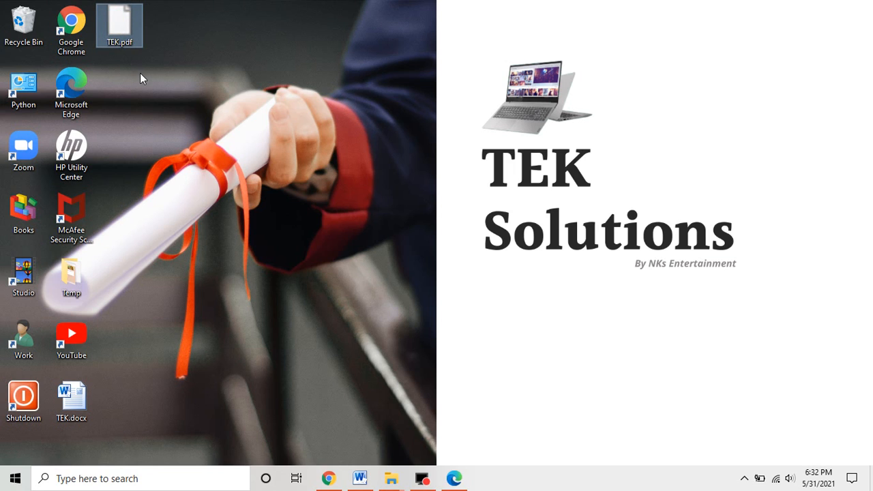
{"action": "mouse_move", "coordinate": [149, 77]}
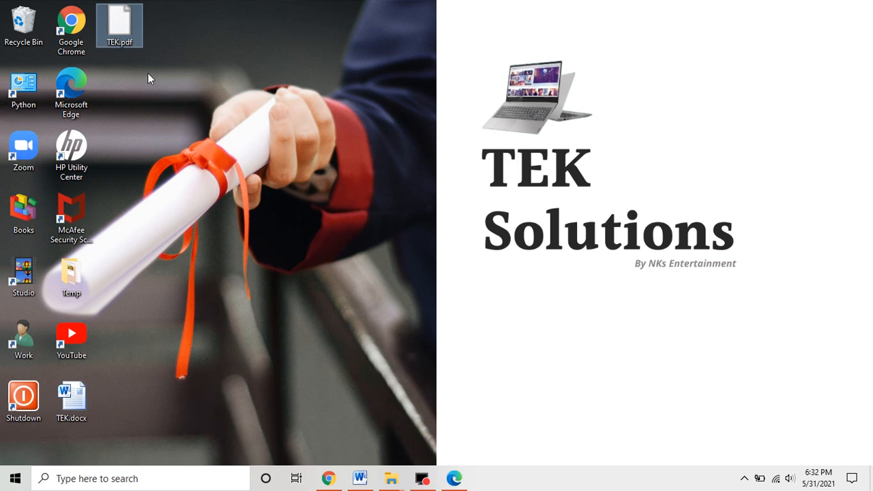
- Open the newly exported TEK.pdf from the desktop
{"action": "left_click", "coordinate": [121, 20]}
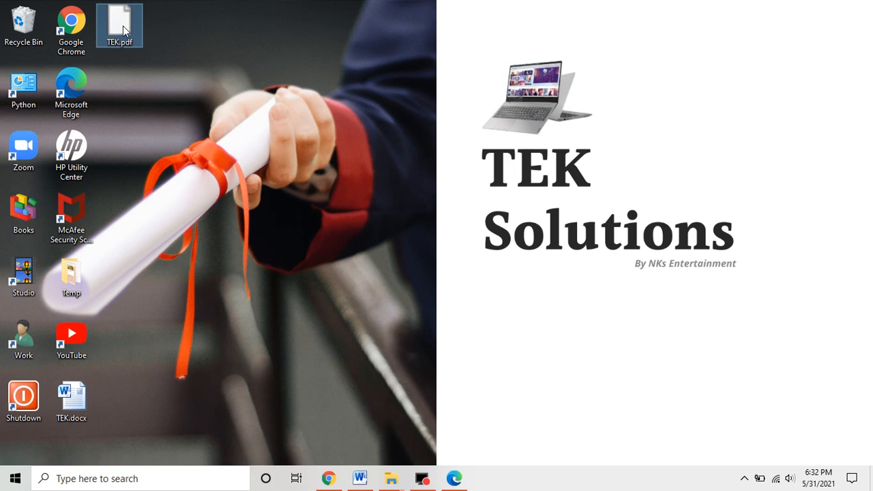
{"action": "mouse_move", "coordinate": [123, 28]}
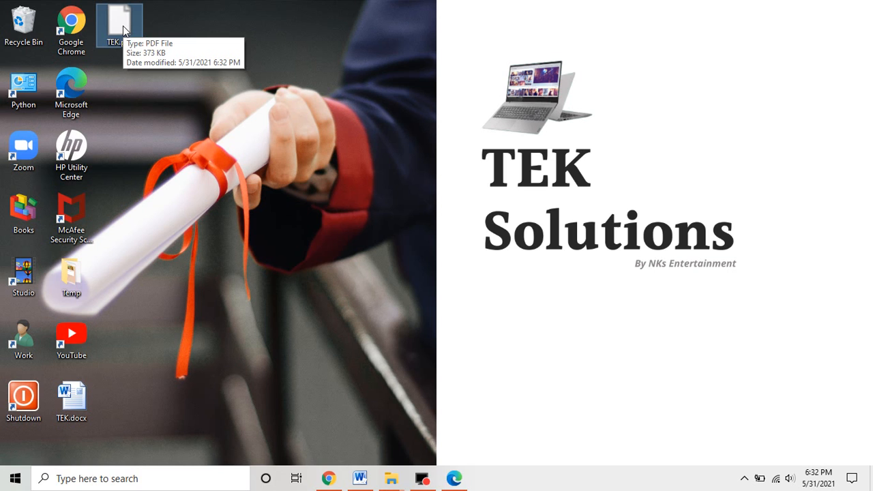
{"action": "double_click", "coordinate": [116, 16]}
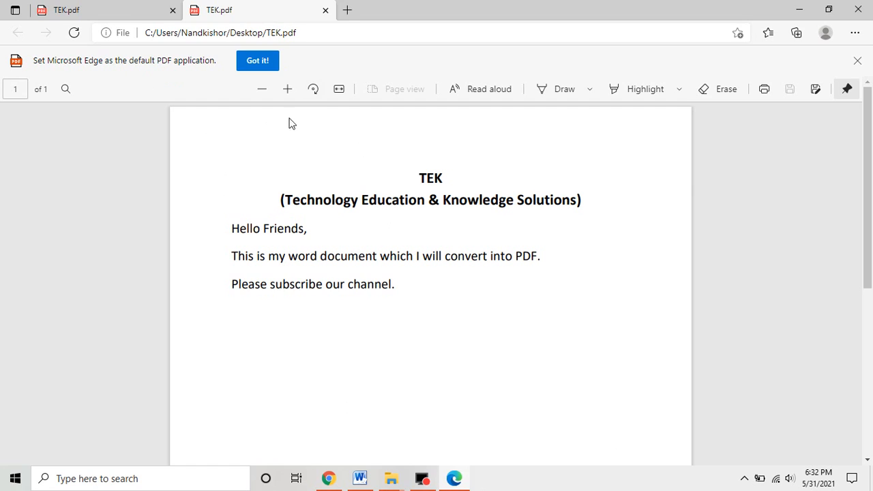
{"action": "mouse_move", "coordinate": [407, 212]}
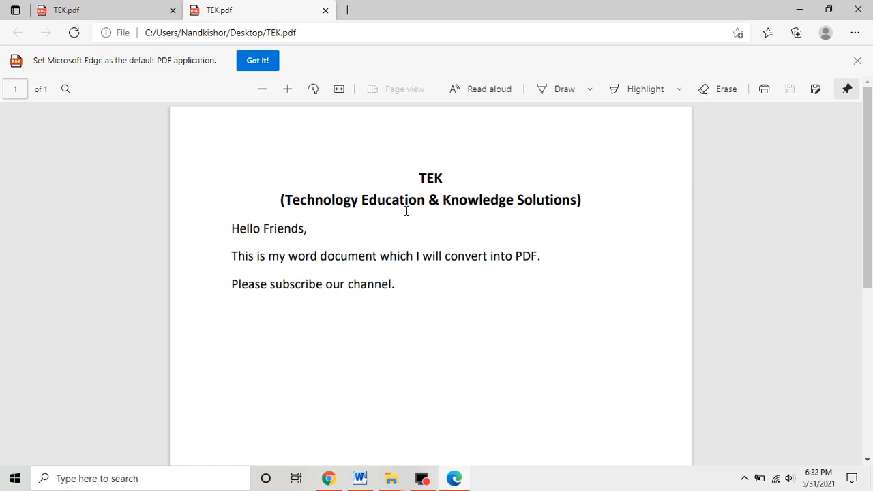
{"action": "mouse_move", "coordinate": [455, 288]}
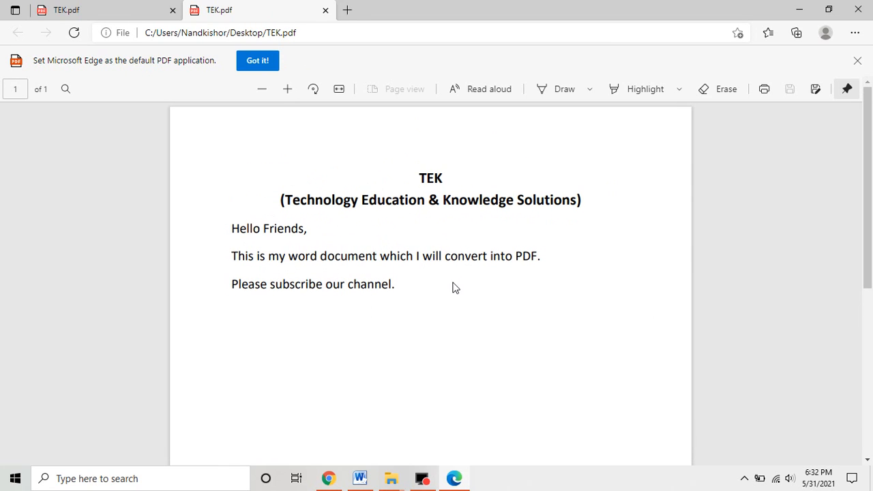
- Select the subtitle and first lines of TEK.pdf in Edge to check the text, then clear the selection
{"action": "left_click_drag", "start_coordinate": [278, 199], "coordinate": [552, 256]}
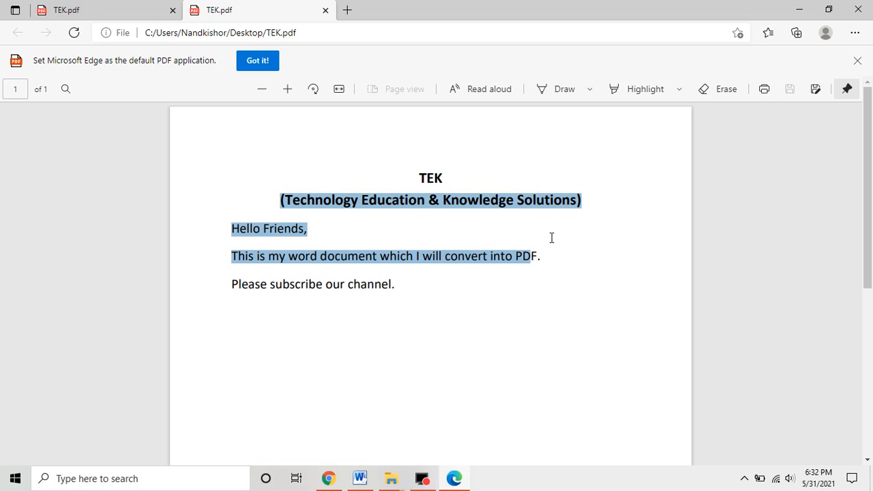
{"action": "left_click", "coordinate": [429, 377]}
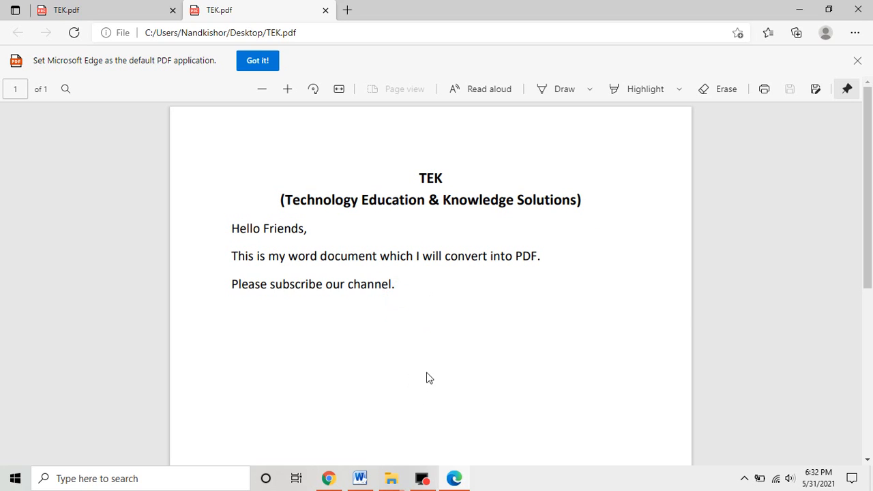
{"action": "mouse_move", "coordinate": [766, 33]}
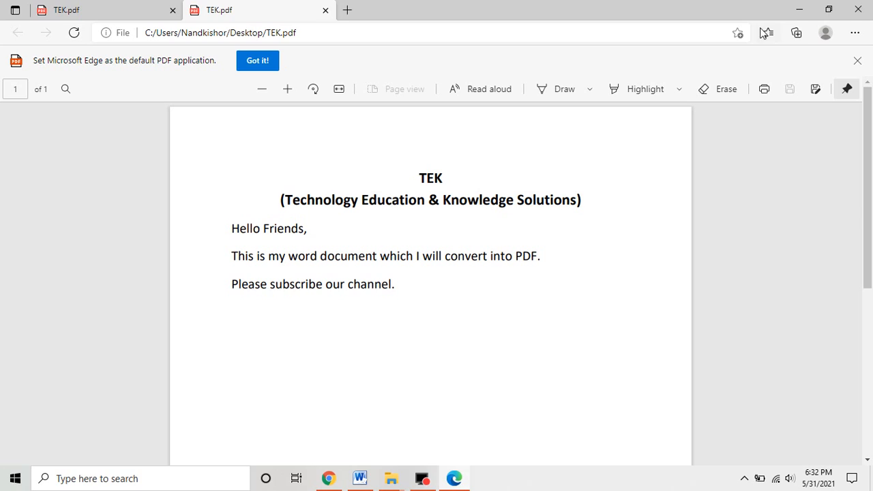
{"action": "mouse_move", "coordinate": [799, 11]}
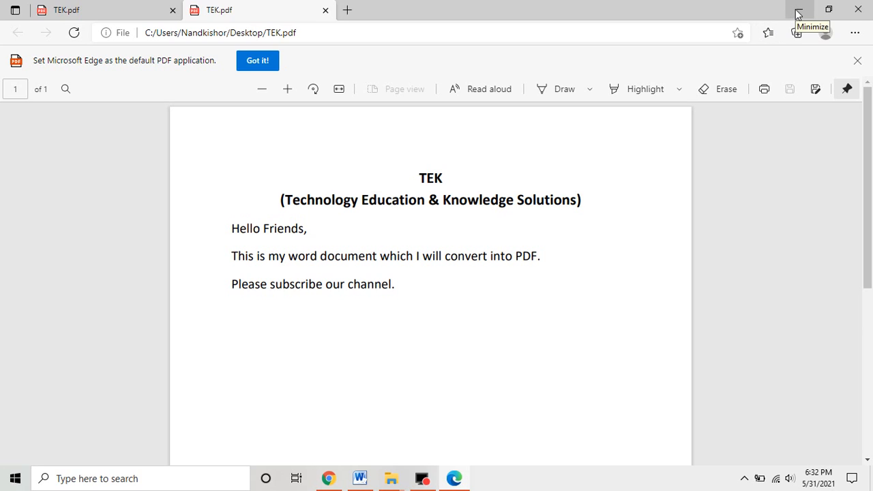